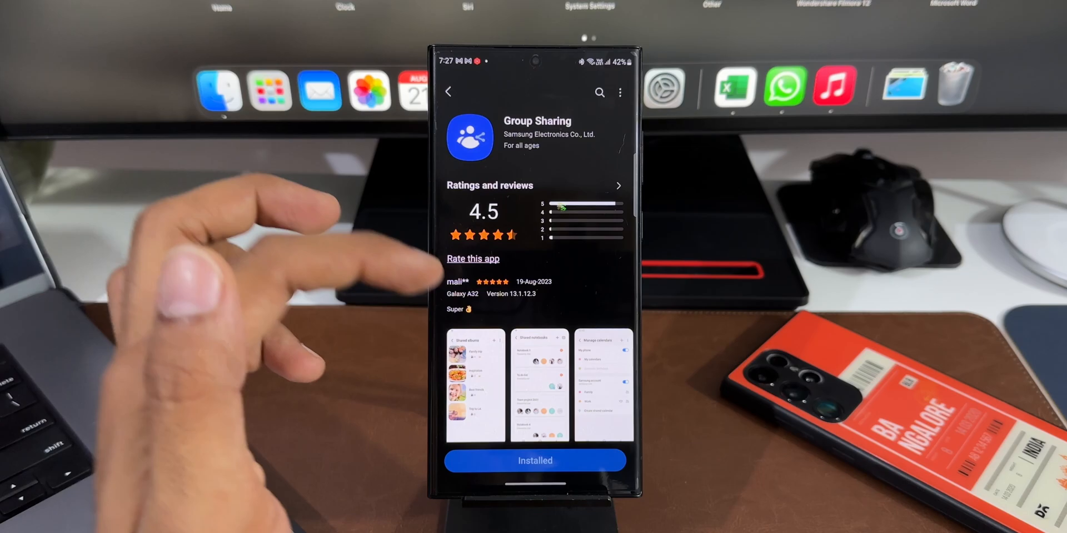
- Scroll through the Group Sharing description before leaving Galaxy Store
scroll("up", 3)
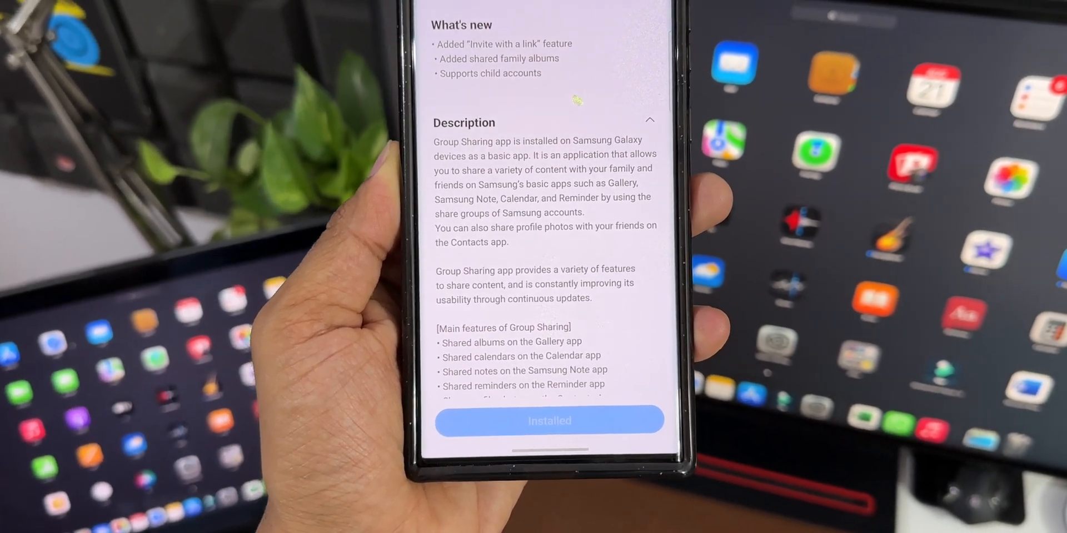
scroll("down", 3)
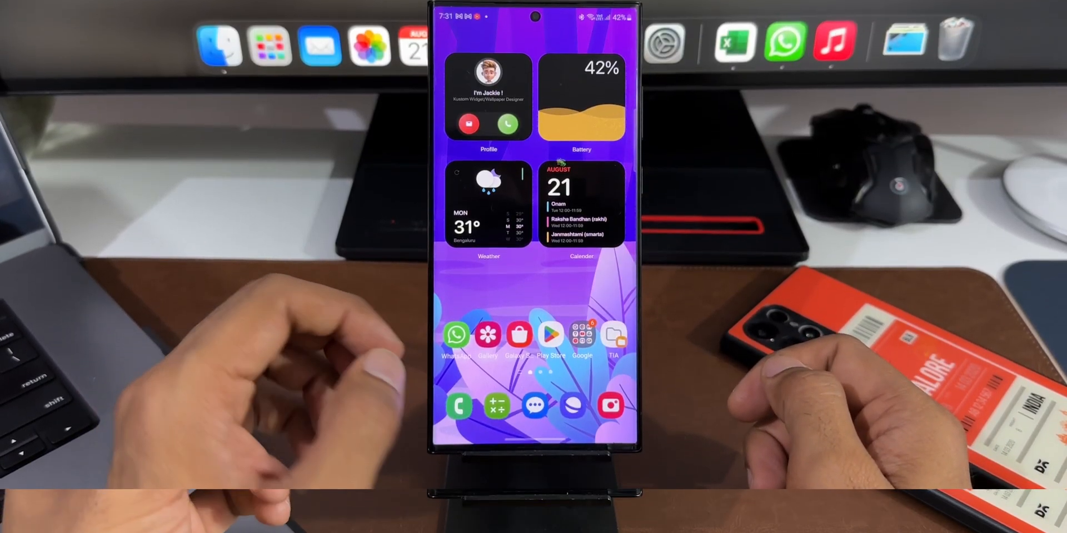
- Launch Gallery from the home screen and go to Shared albums via the bottom menu
left_click(486, 335)
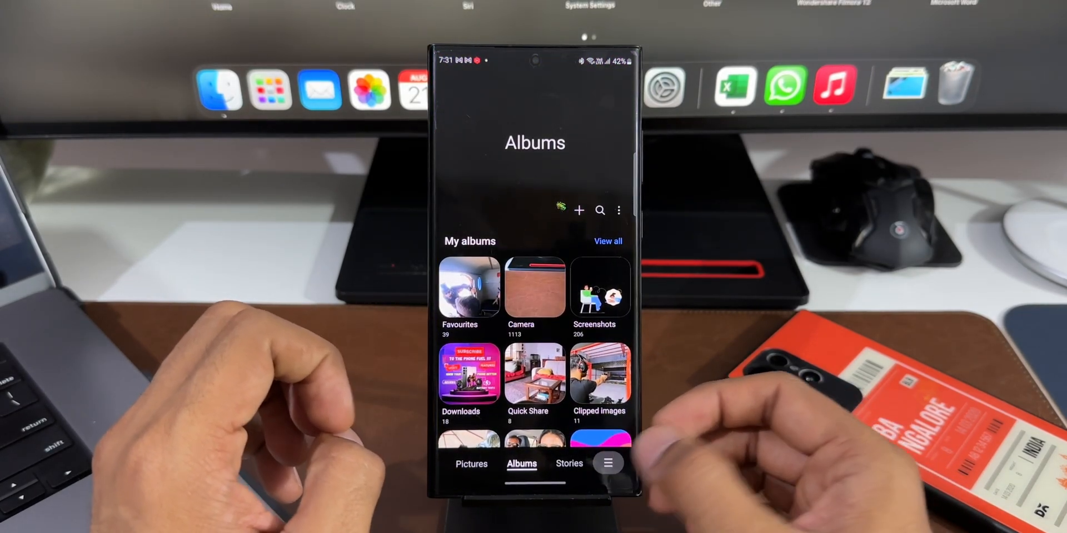
left_click(608, 464)
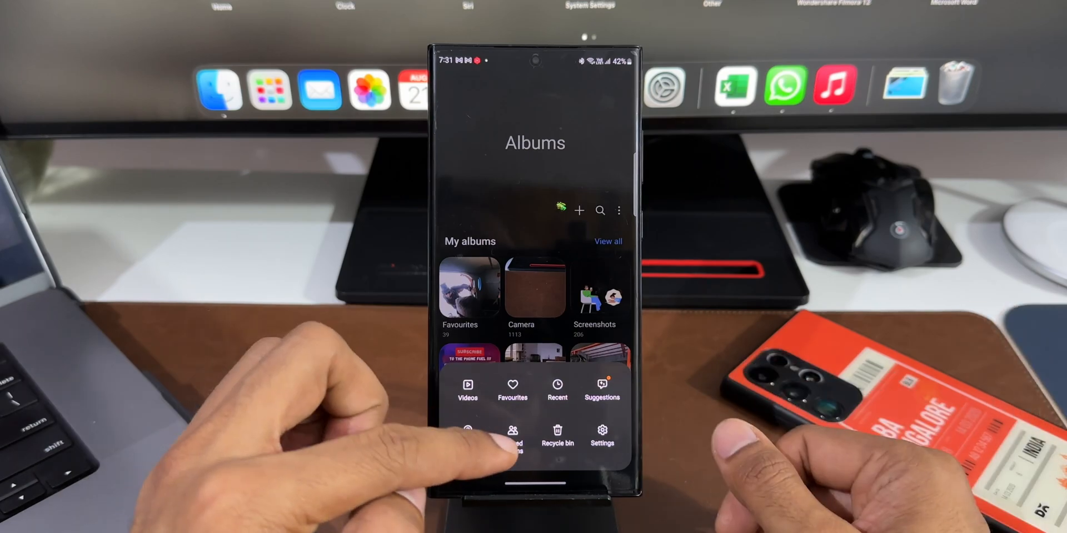
left_click(512, 436)
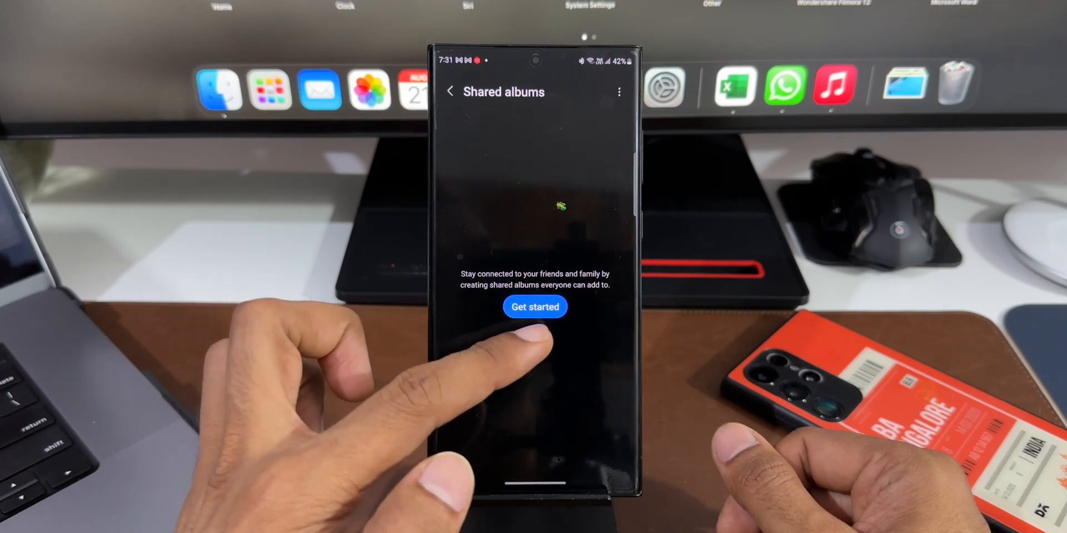
- Create Shared album 1 with the default name and choose Later for inviting people
left_click(535, 307)
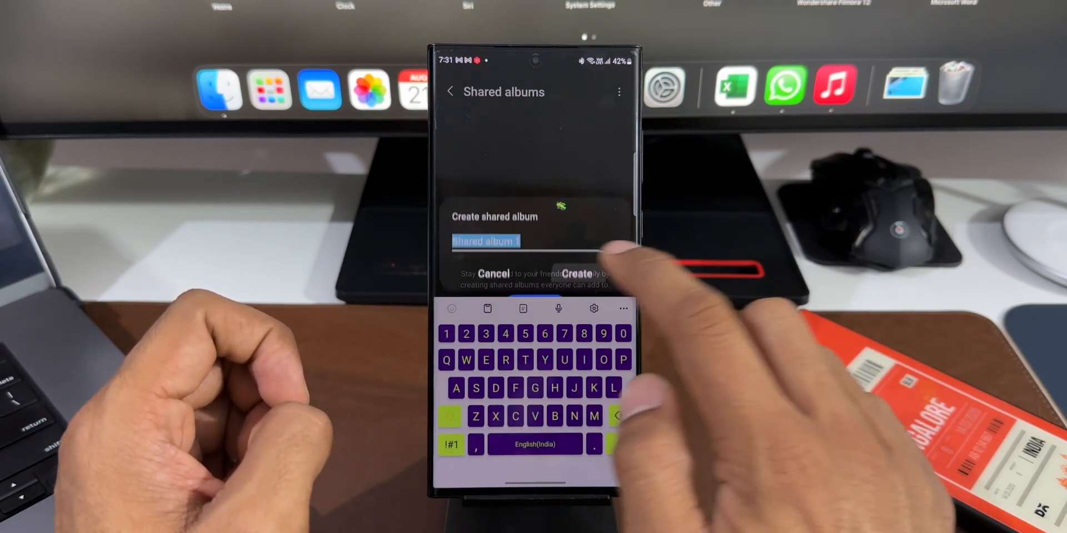
left_click(577, 273)
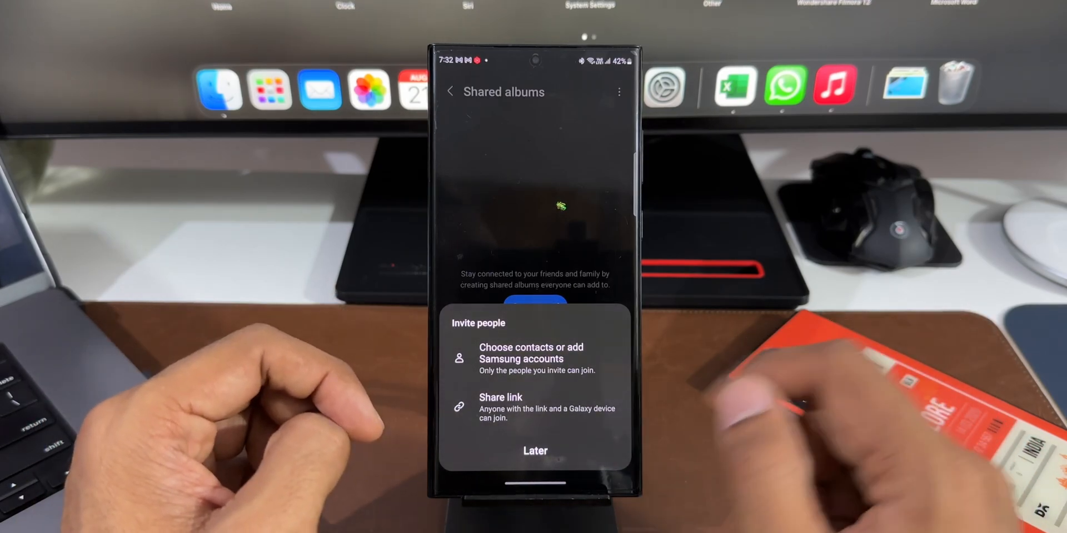
left_click(501, 398)
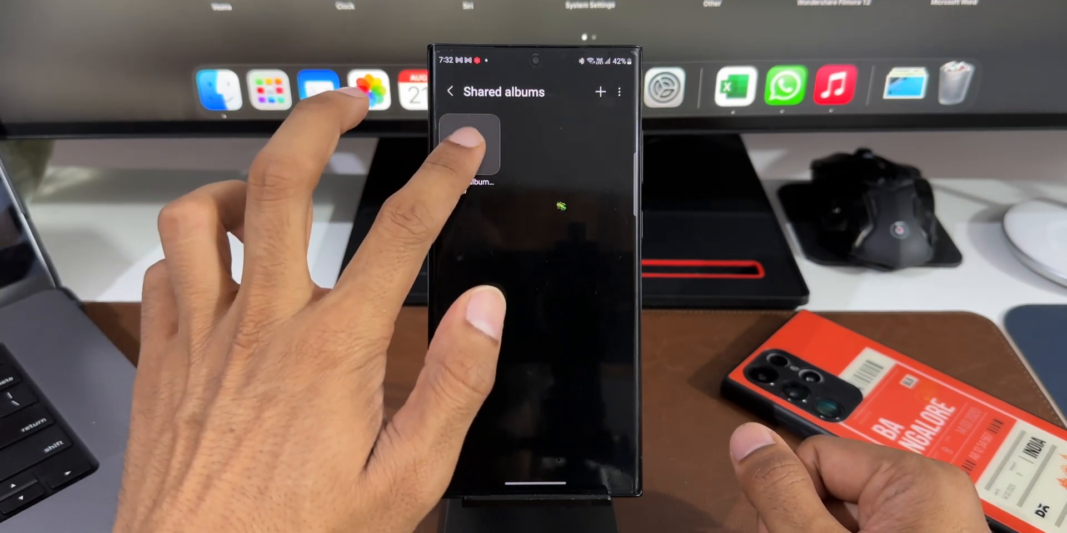
- Add four photos to Shared album 1 and bring up the contacts list for sharing
left_click(469, 143)
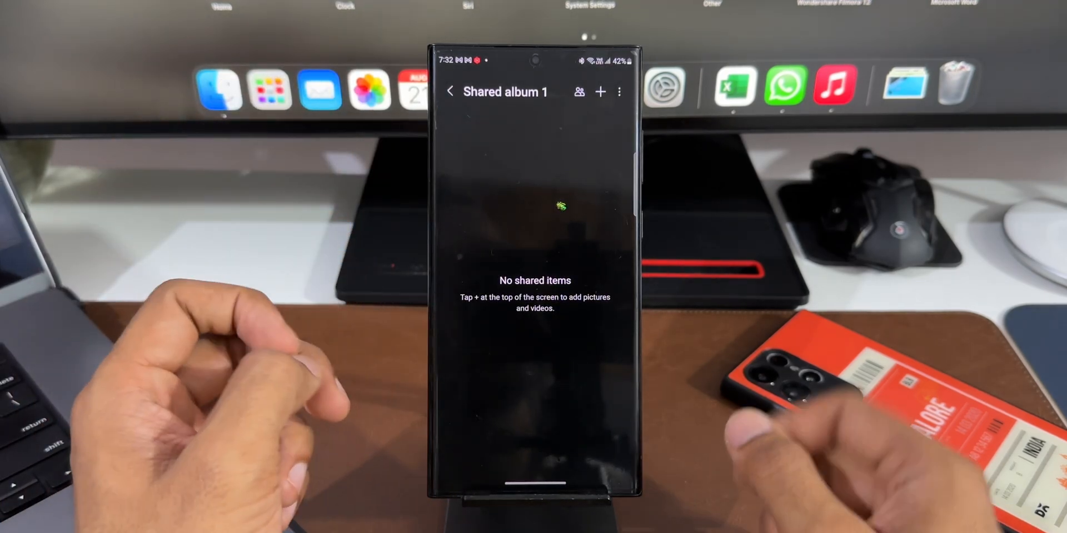
left_click(599, 91)
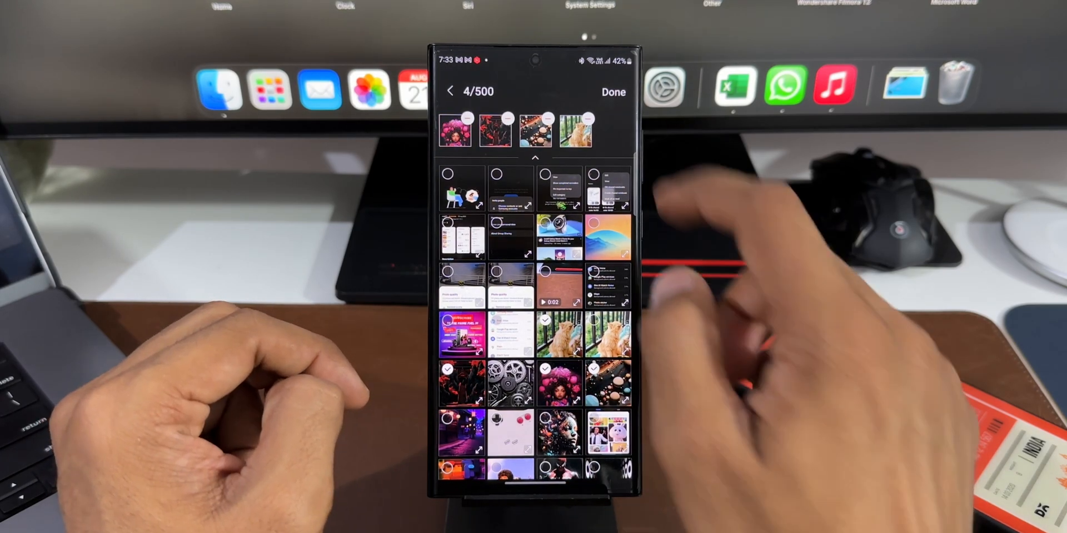
left_click(611, 92)
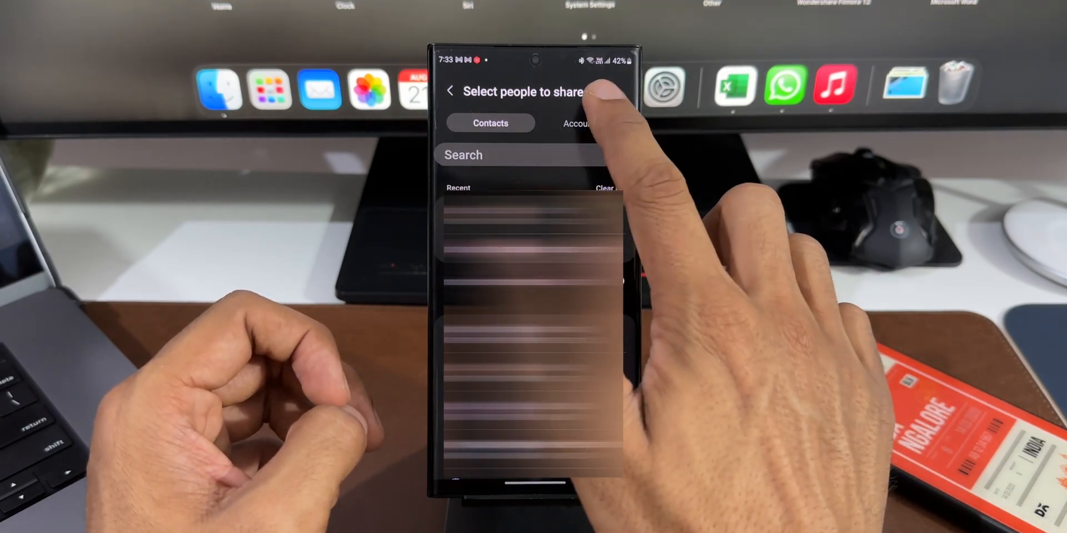
left_click(578, 123)
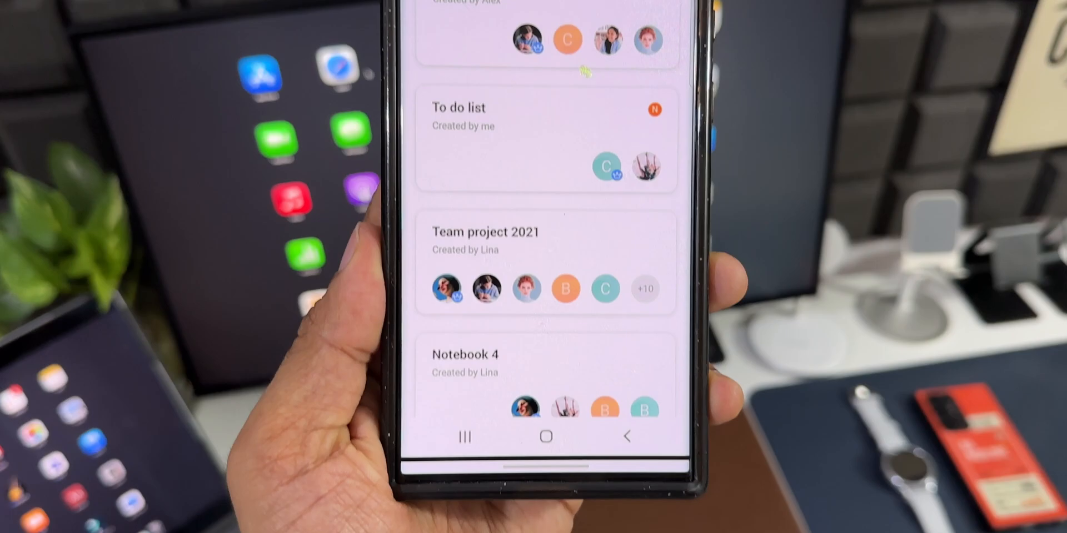
scroll("down", 3)
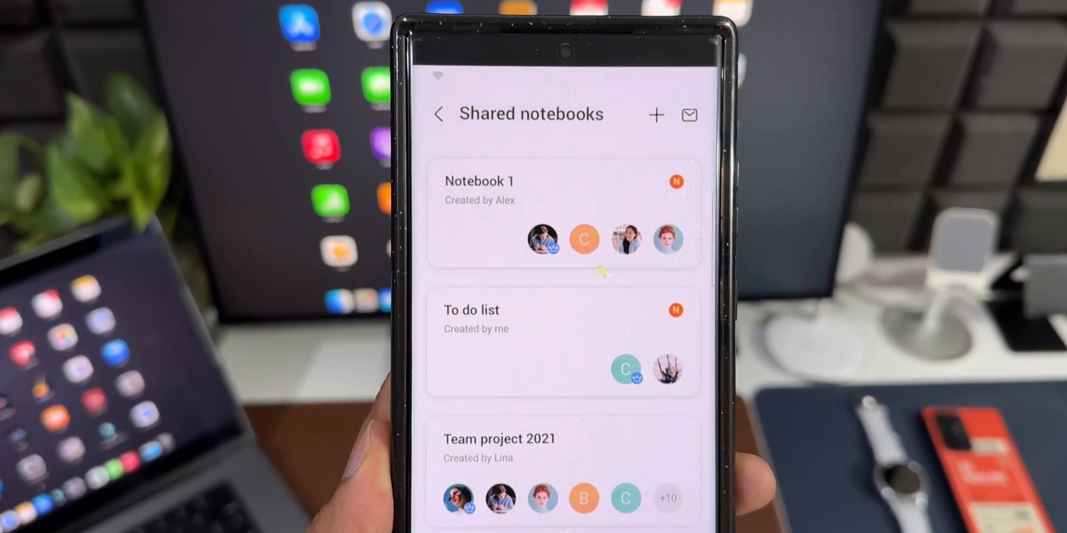